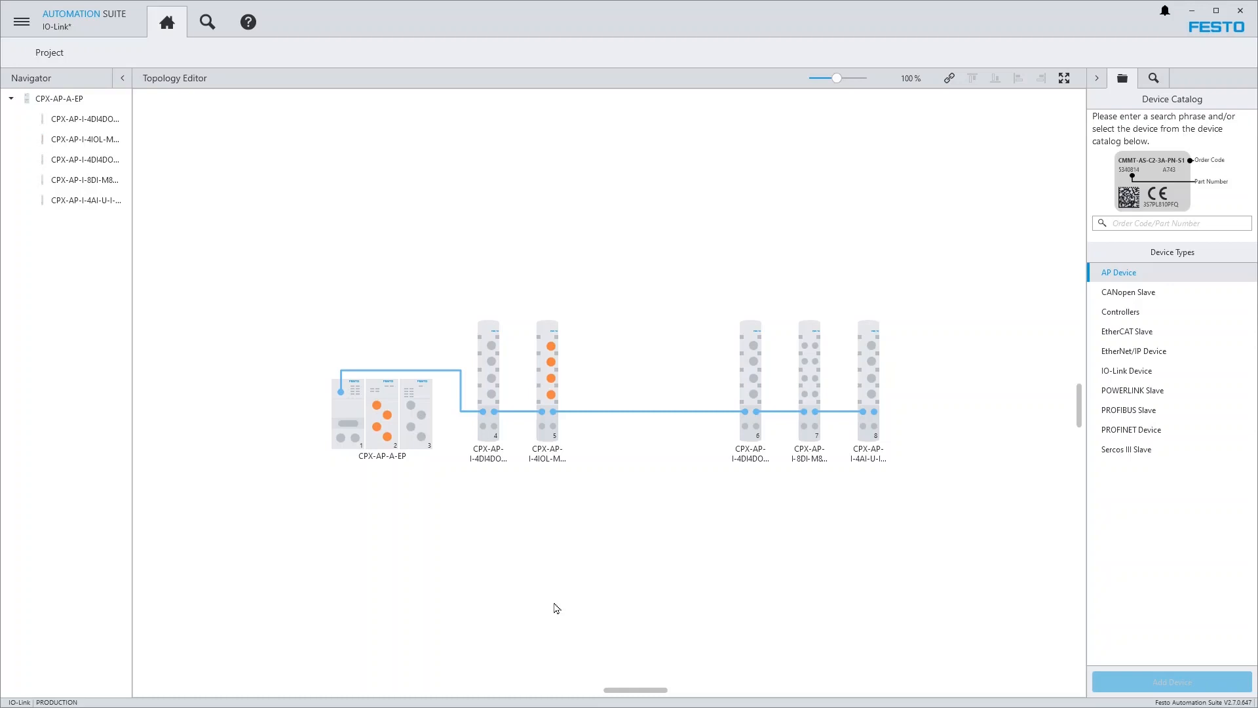
{"action": "mouse_move", "coordinate": [380, 451]}
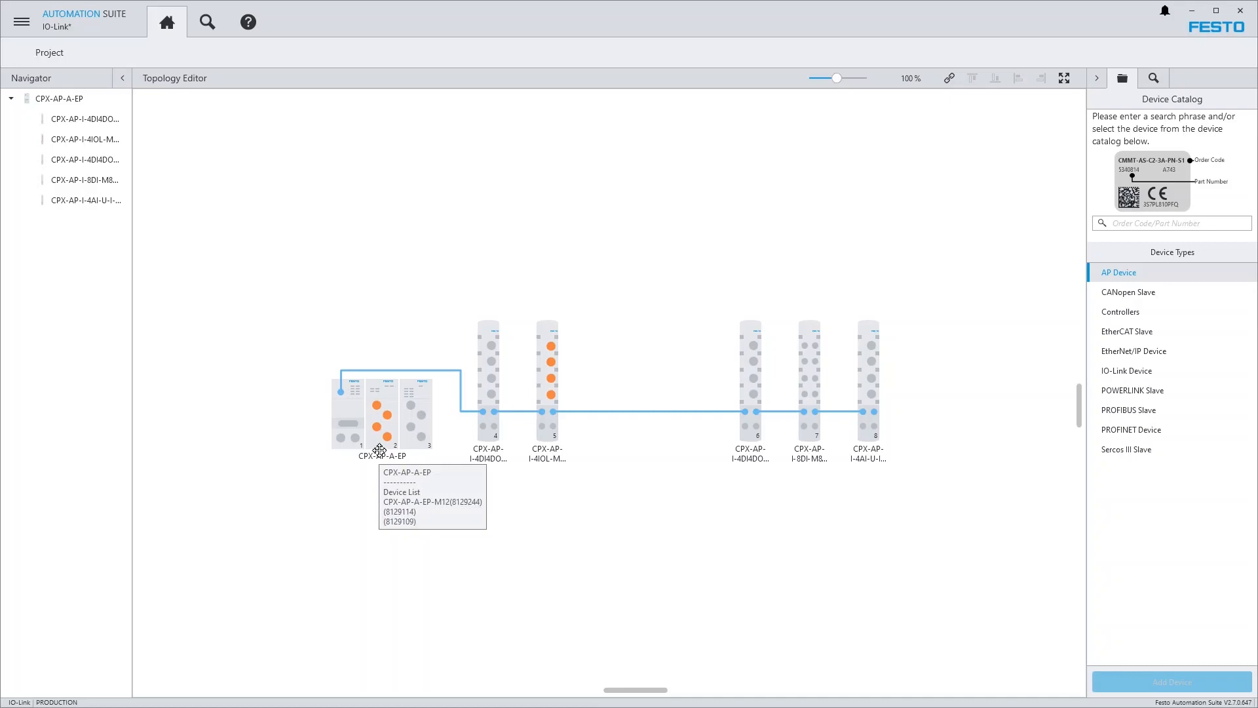
{"action": "mouse_move", "coordinate": [445, 474]}
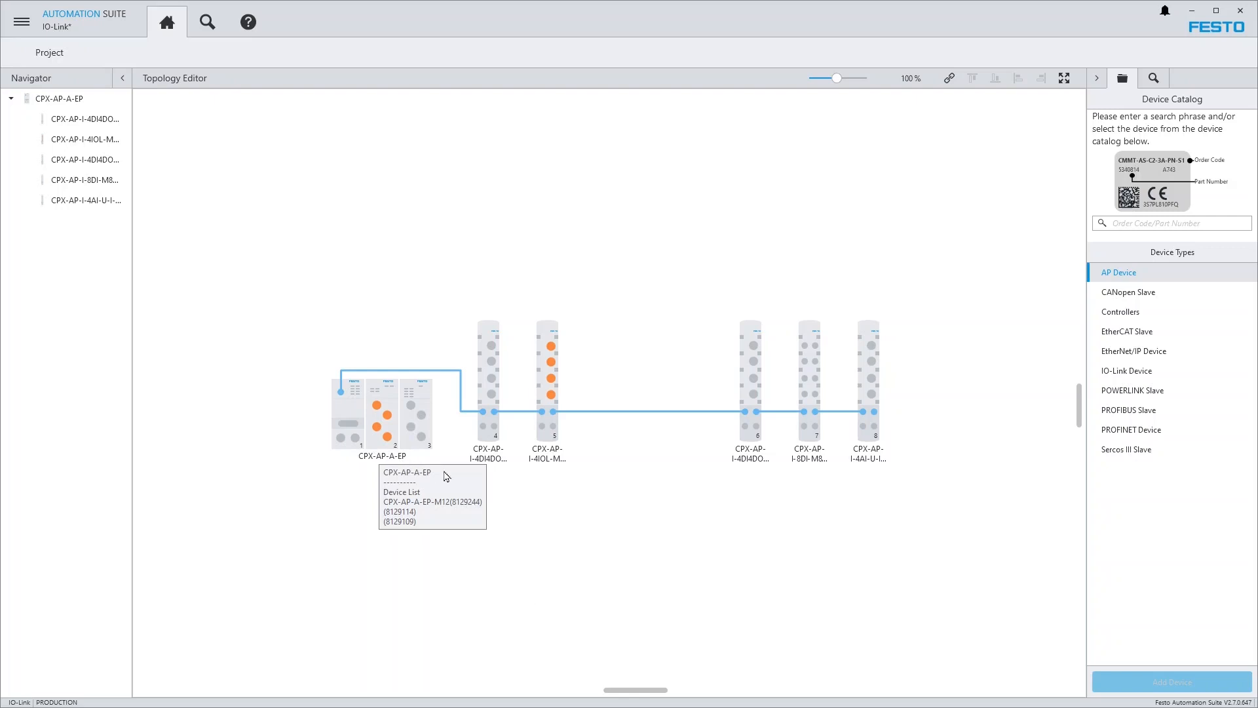
{"action": "mouse_move", "coordinate": [547, 429]}
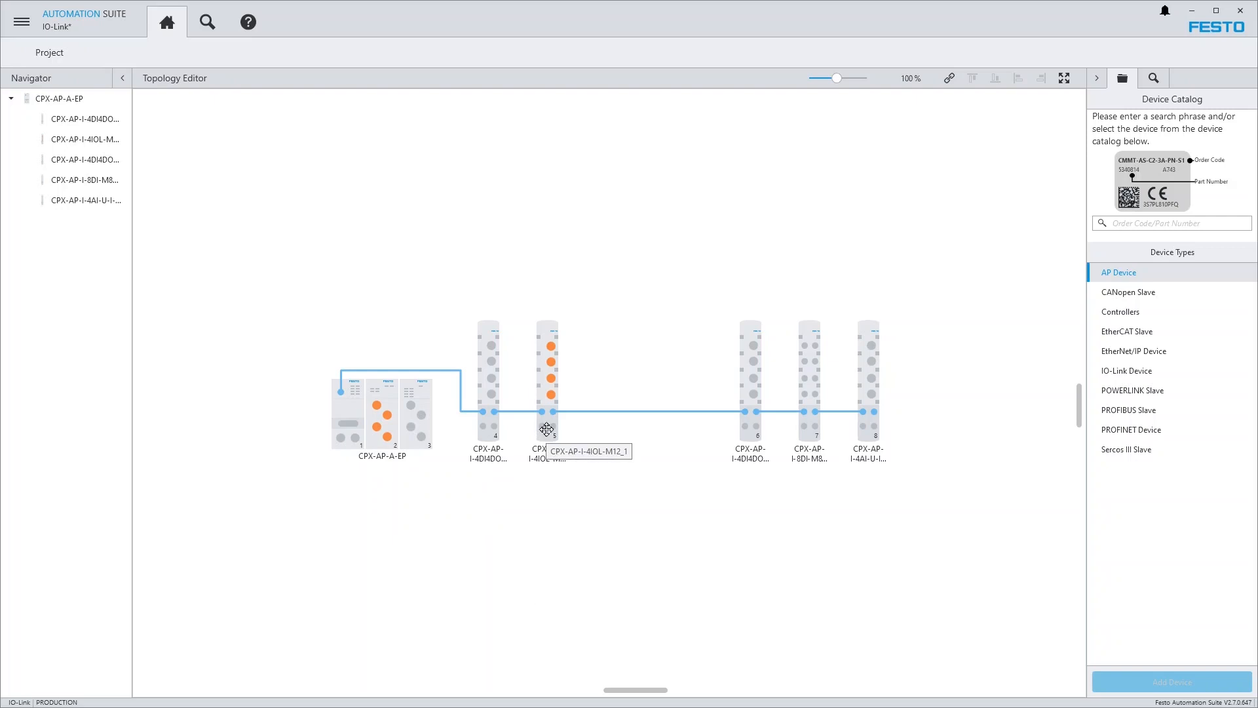
- Browse the catalog to IO-Link Device > Festo > SDAT and add the SDAT-MHS-M160-SV sensor
{"action": "left_click", "coordinate": [1127, 370]}
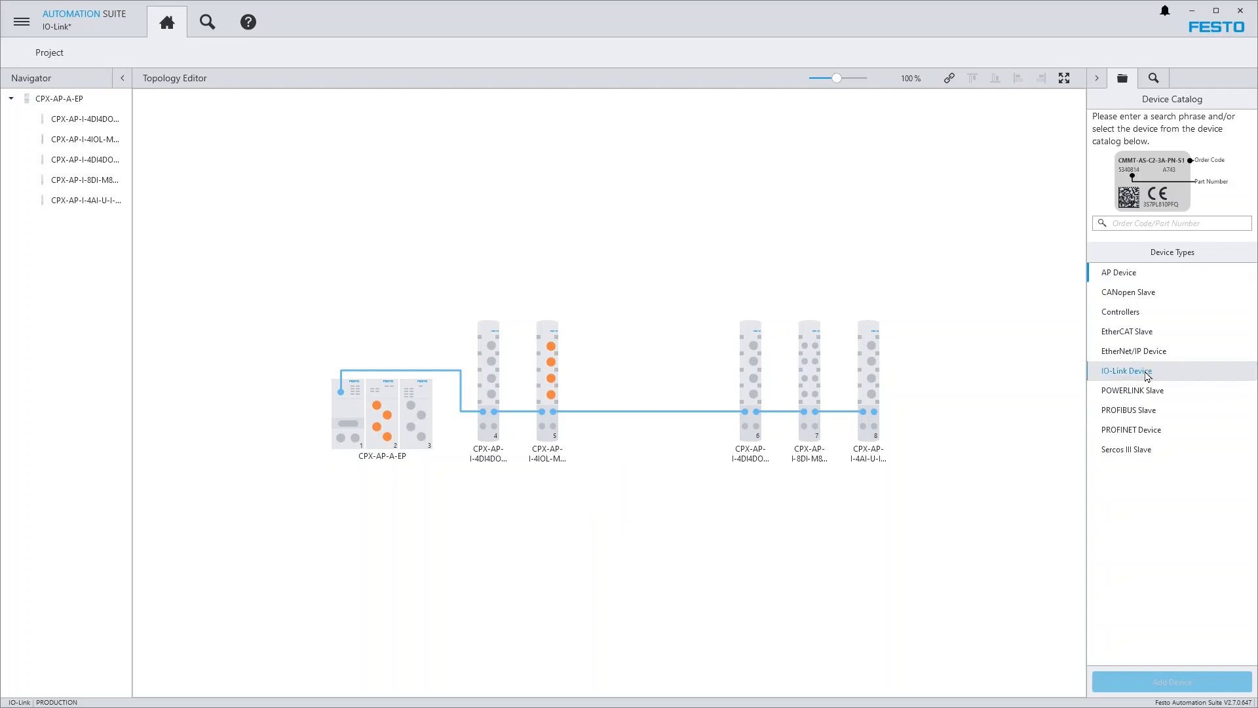
{"action": "left_click", "coordinate": [1125, 370]}
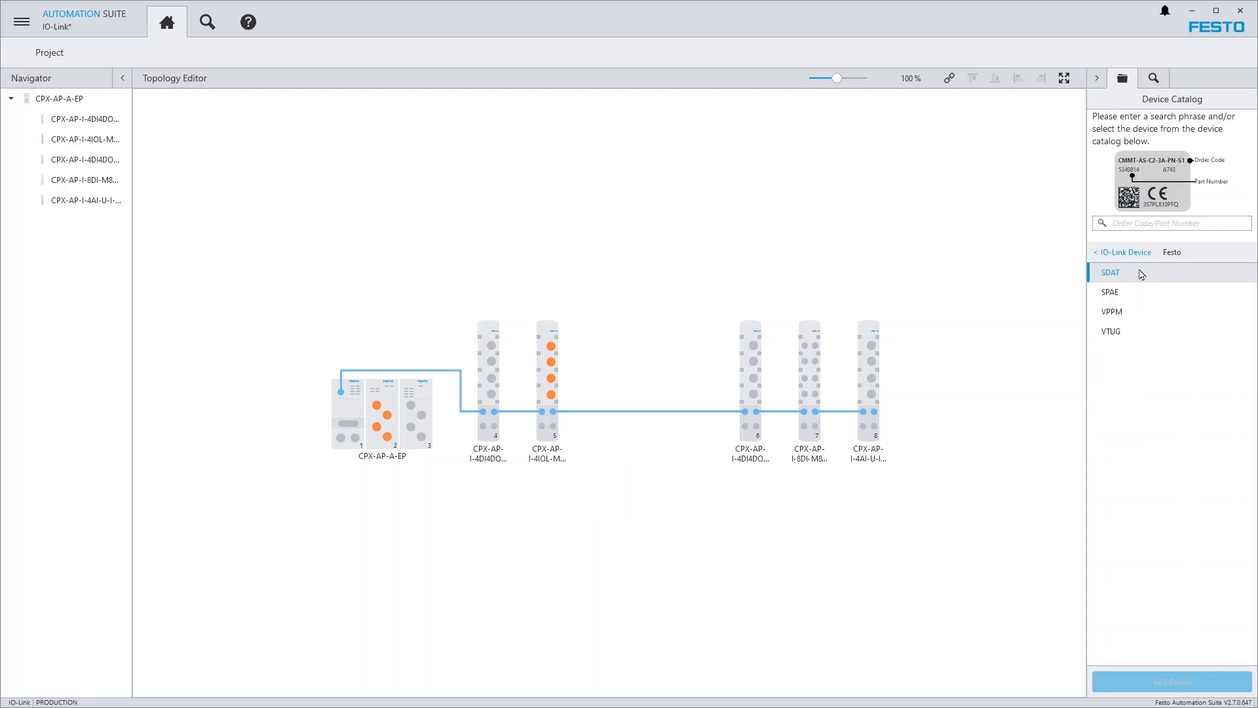
{"action": "left_click", "coordinate": [1110, 273]}
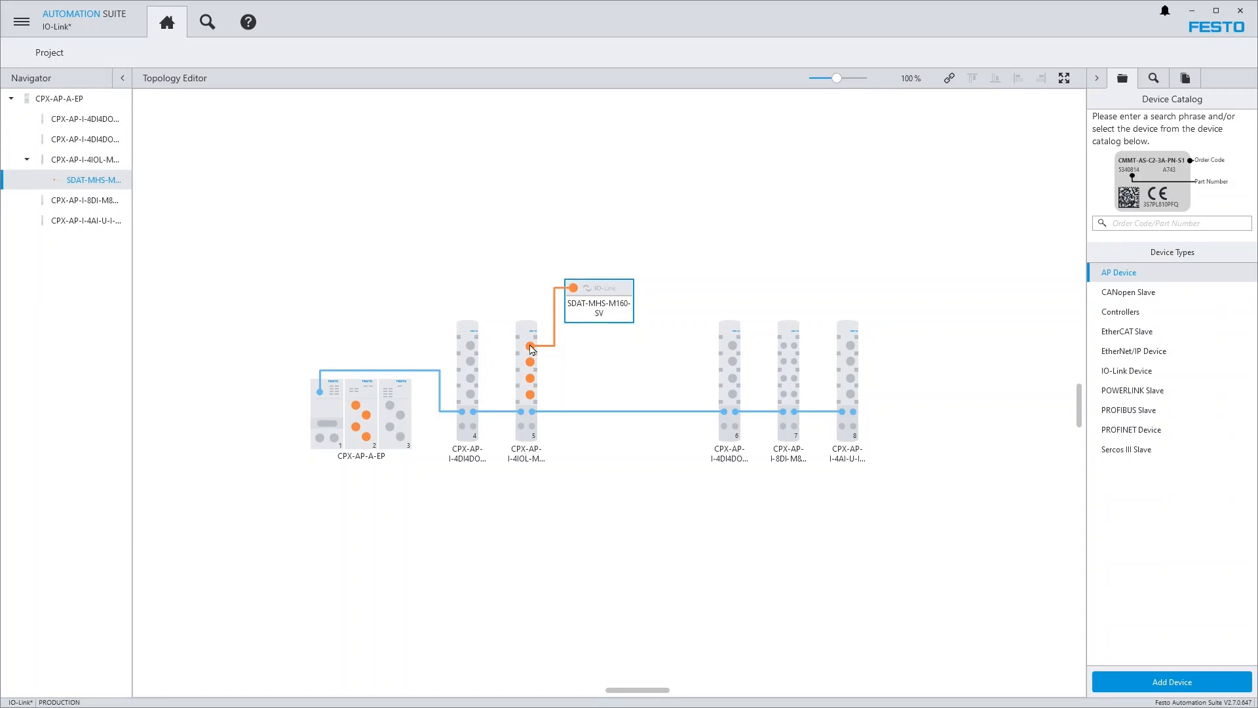
{"action": "mouse_move", "coordinate": [930, 336]}
{"action": "type", "text": "s"}
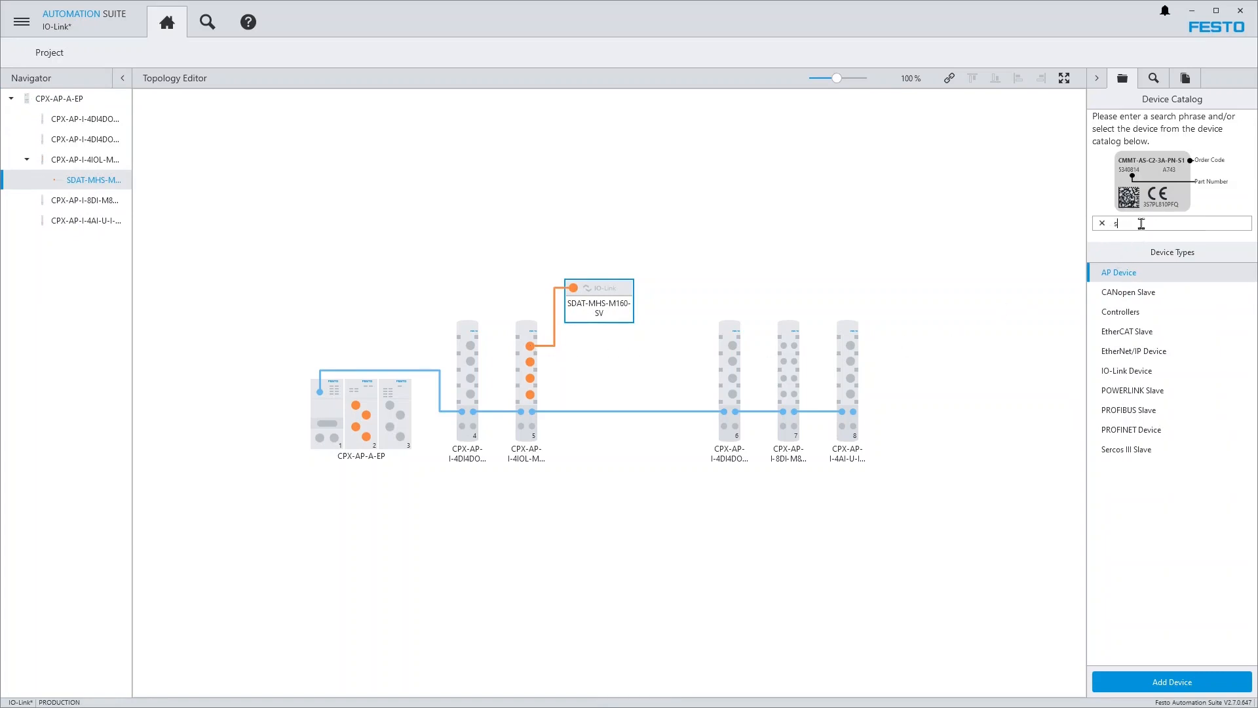
- Search 'spau', add the SPAU-P05 pressure sensor onto port X1 of the CPX-AP-I-4IOL module
{"action": "type", "text": "pau"}
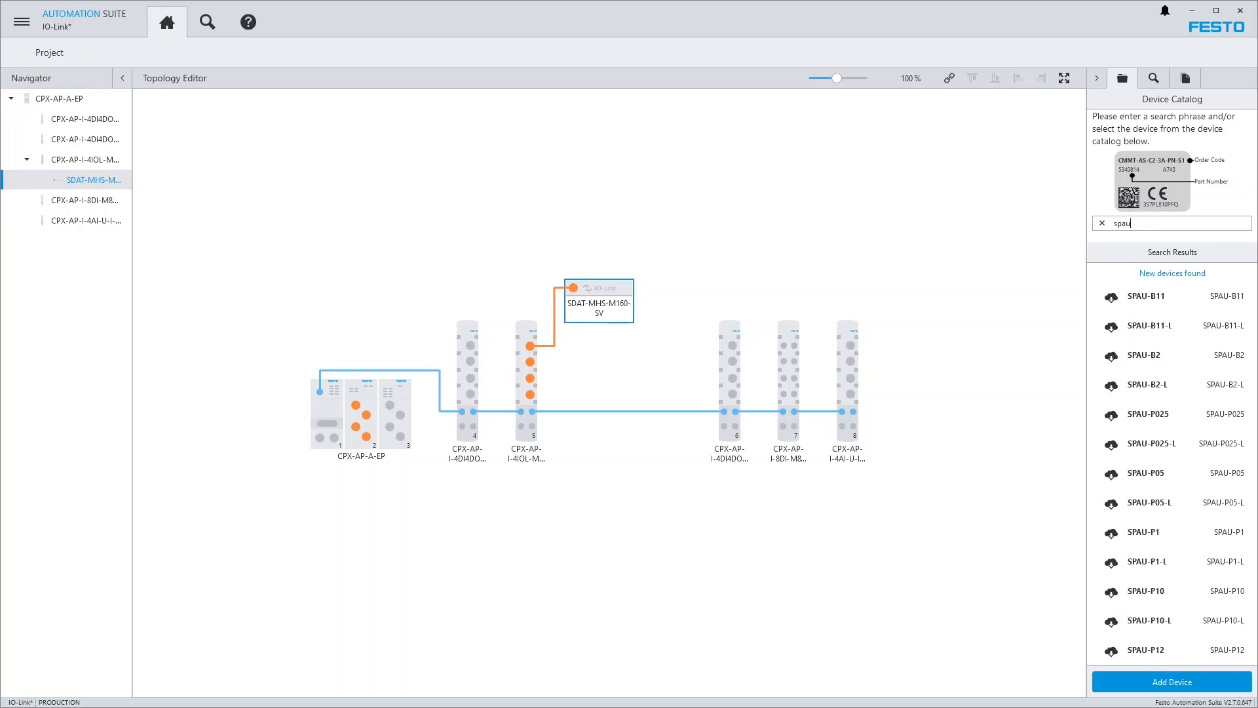
{"action": "left_click", "coordinate": [1145, 473]}
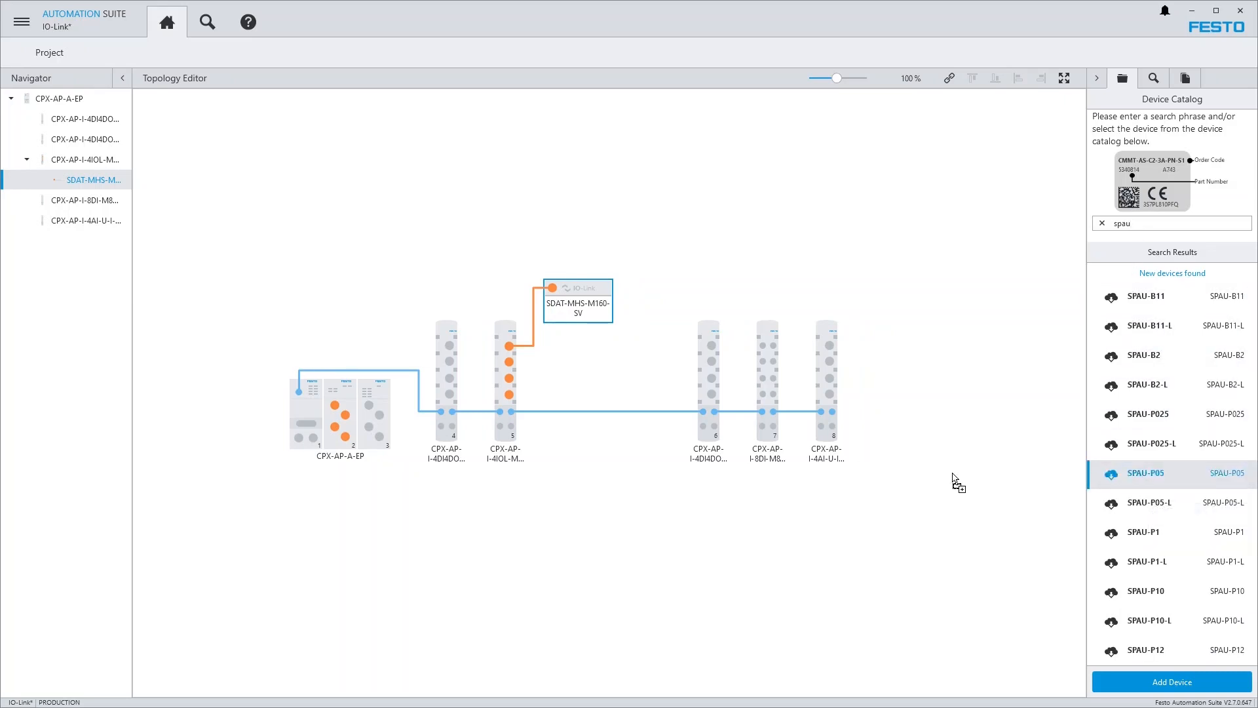
{"action": "left_click", "coordinate": [1170, 682]}
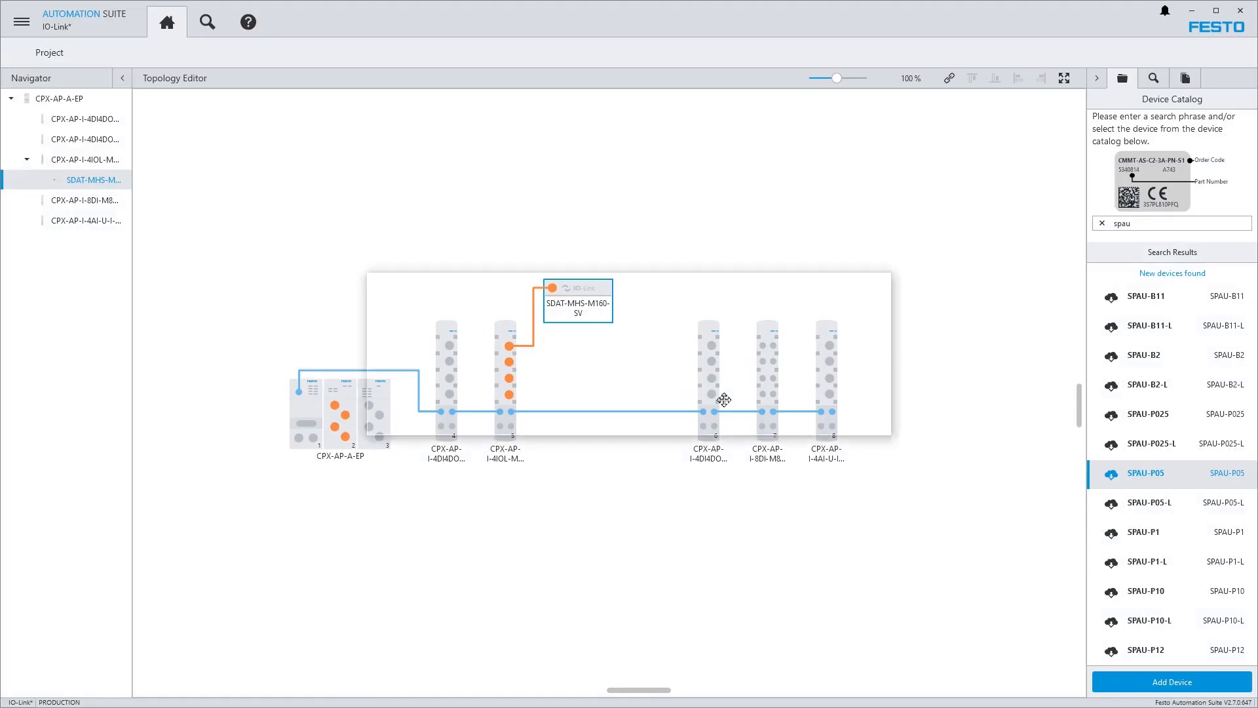
{"action": "left_click", "coordinate": [1170, 681]}
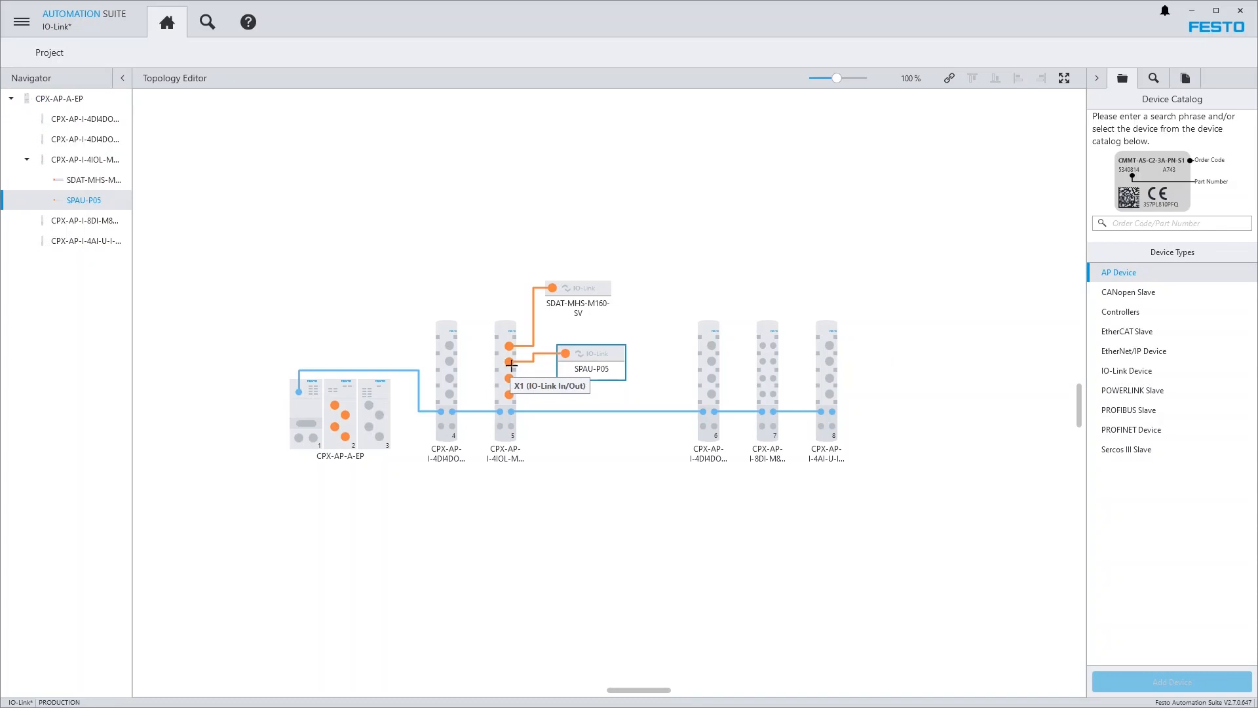
{"action": "mouse_move", "coordinate": [988, 328]}
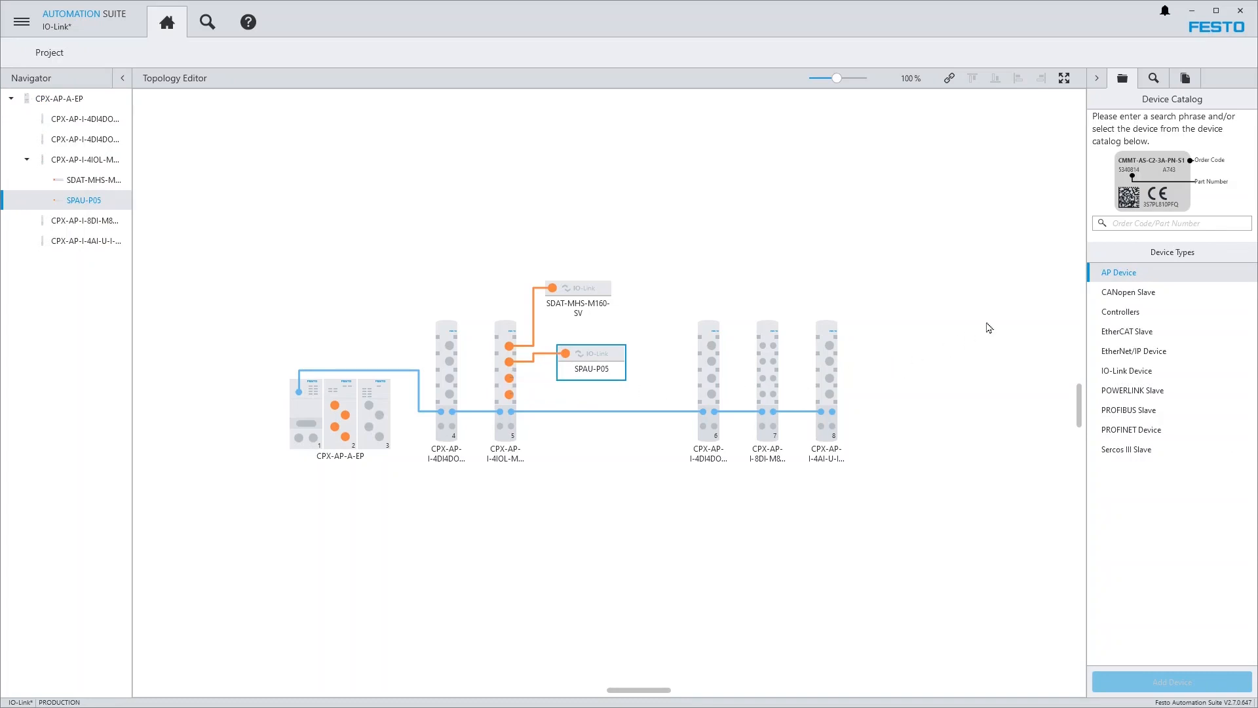
{"action": "left_click", "coordinate": [1171, 222]}
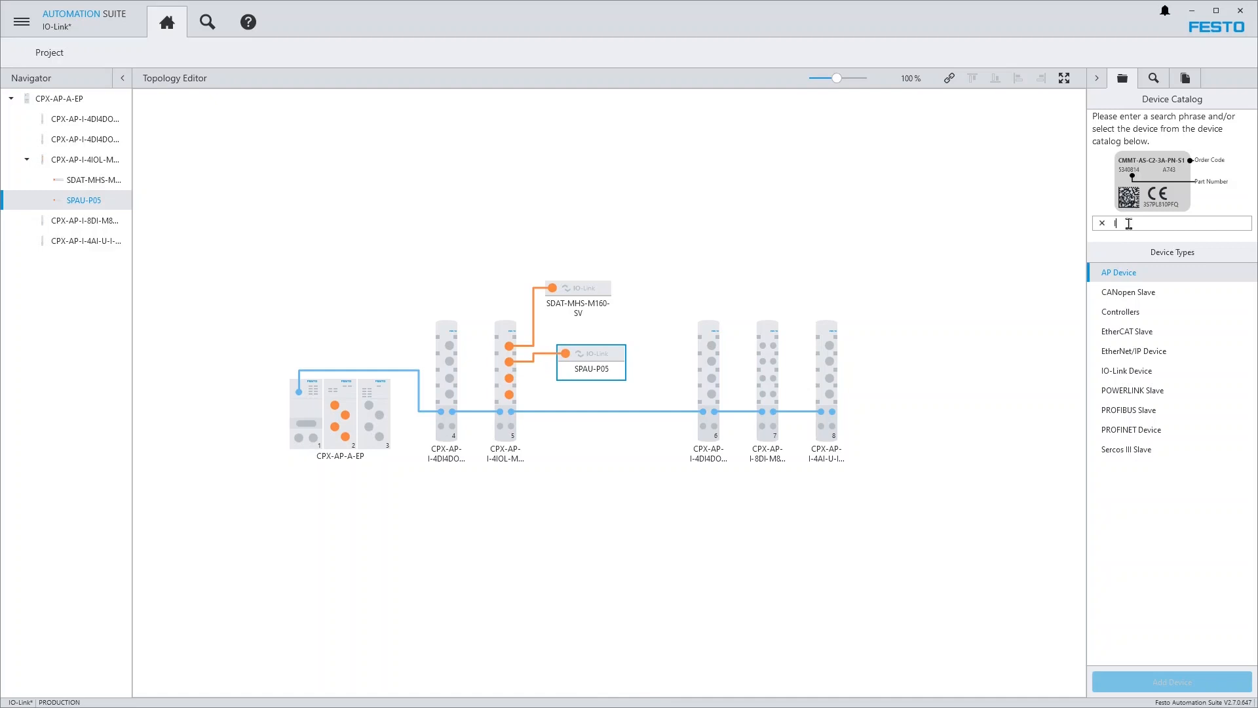
- Search 'leuze', add the HT53CL1/LG-M8 with its IODD installed, then select all three IO-Link devices
{"action": "type", "text": "leuze"}
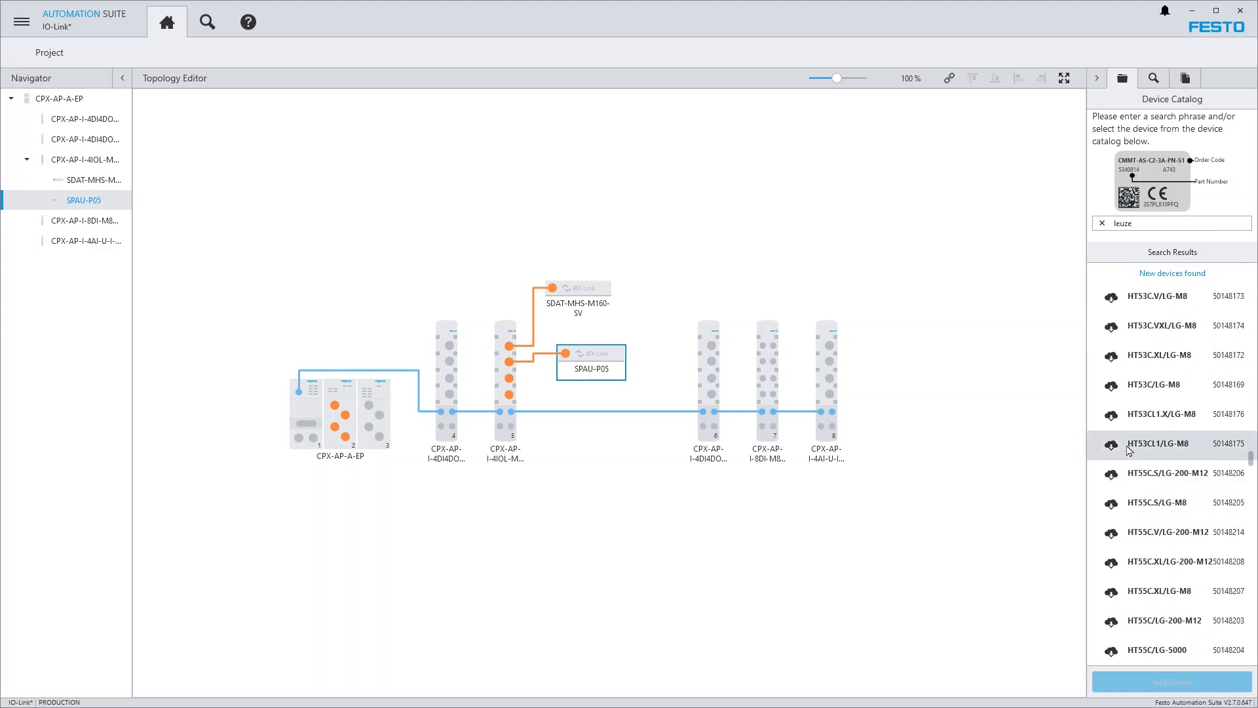
{"action": "left_click", "coordinate": [1170, 682]}
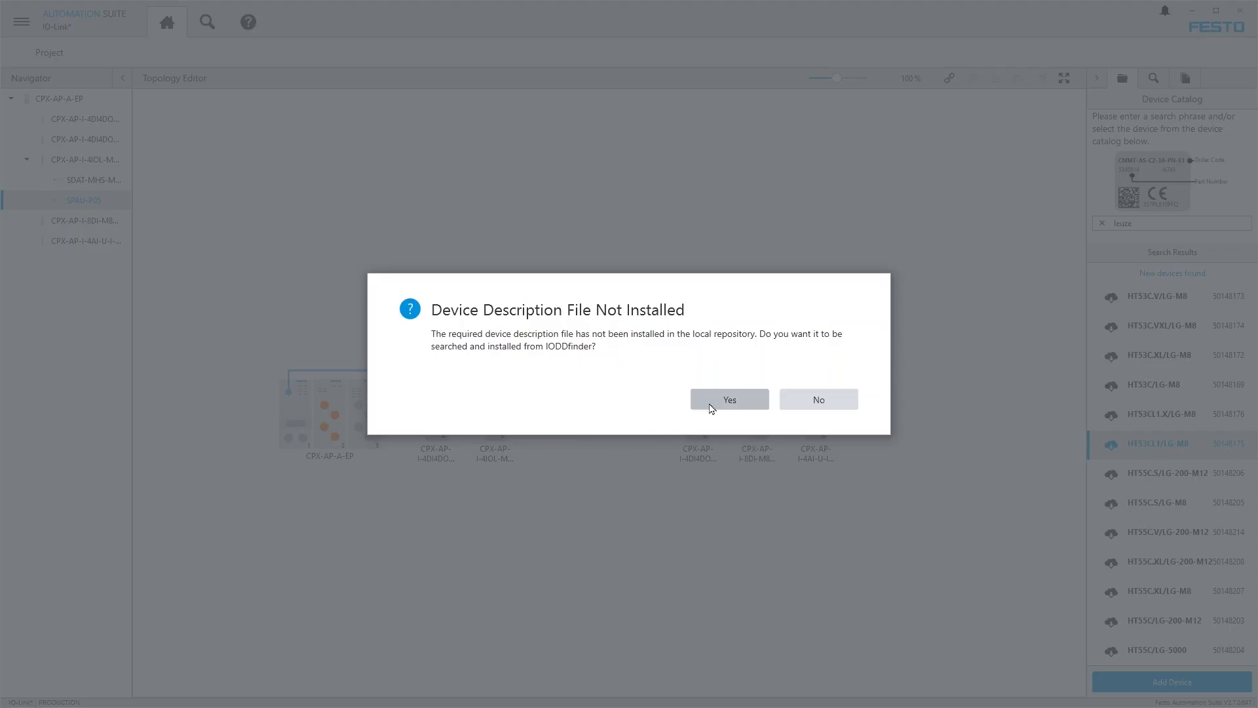
{"action": "left_click", "coordinate": [729, 399]}
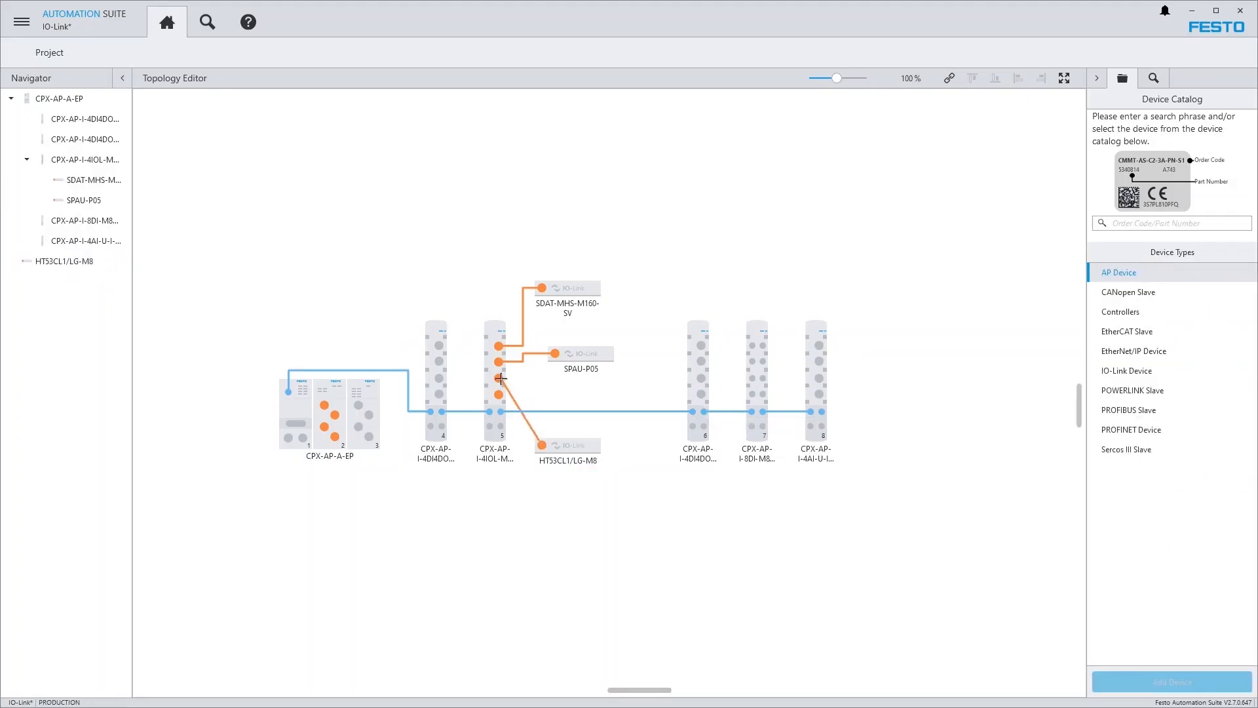
{"action": "left_click", "coordinate": [566, 446]}
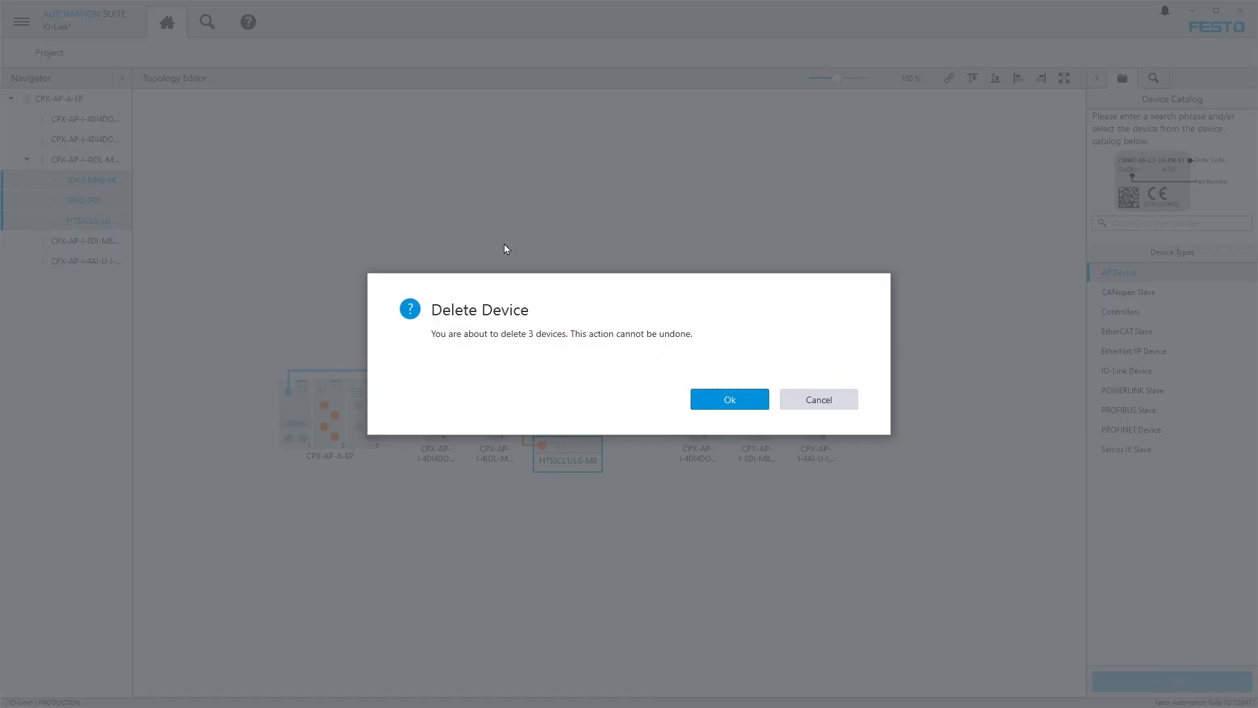
- Confirm deleting the three IO-Link devices from the master
{"action": "left_click", "coordinate": [728, 398]}
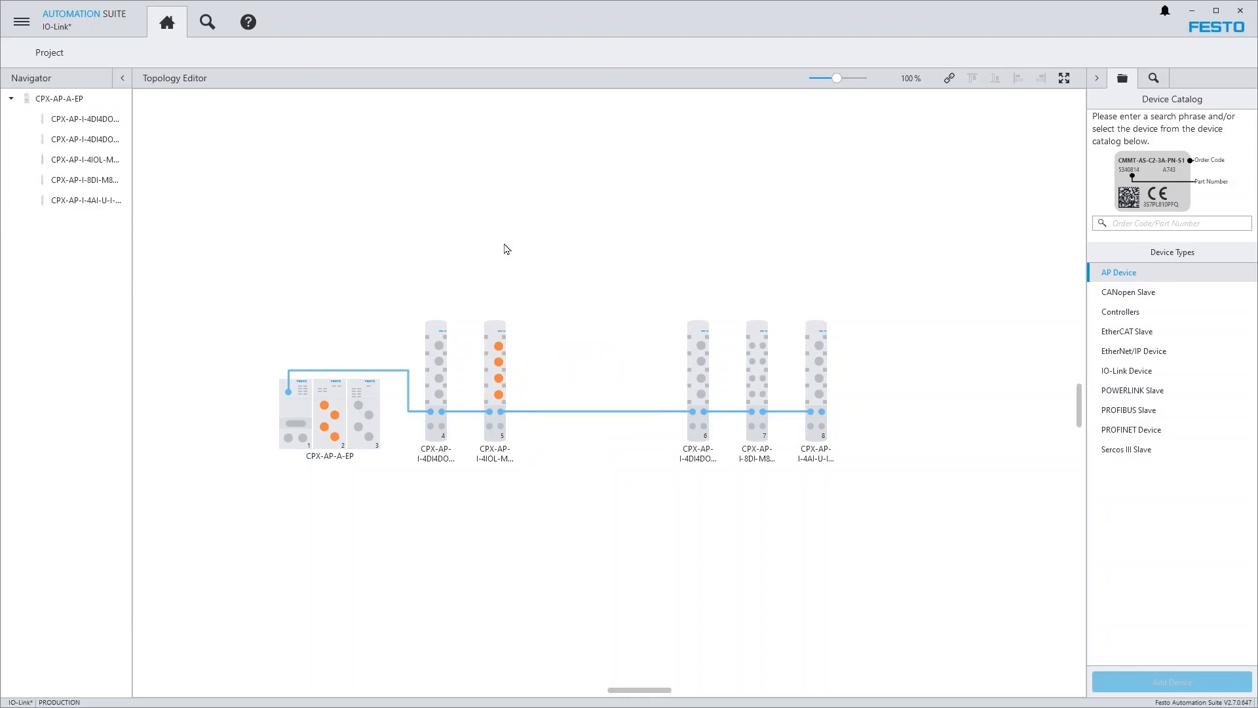
{"action": "mouse_move", "coordinate": [367, 396]}
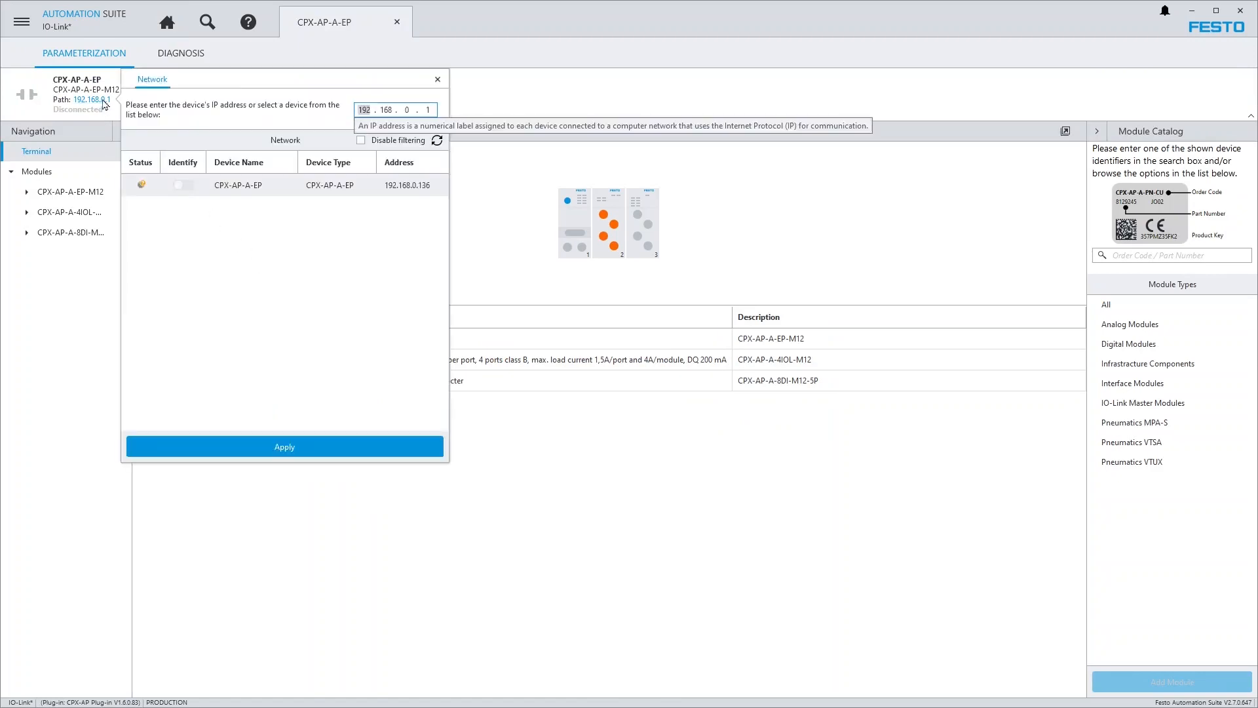
- Apply the CPX-AP-A-EP found at 192.168.0.136 as the terminal's path and return to the topology
{"action": "left_click", "coordinate": [237, 185]}
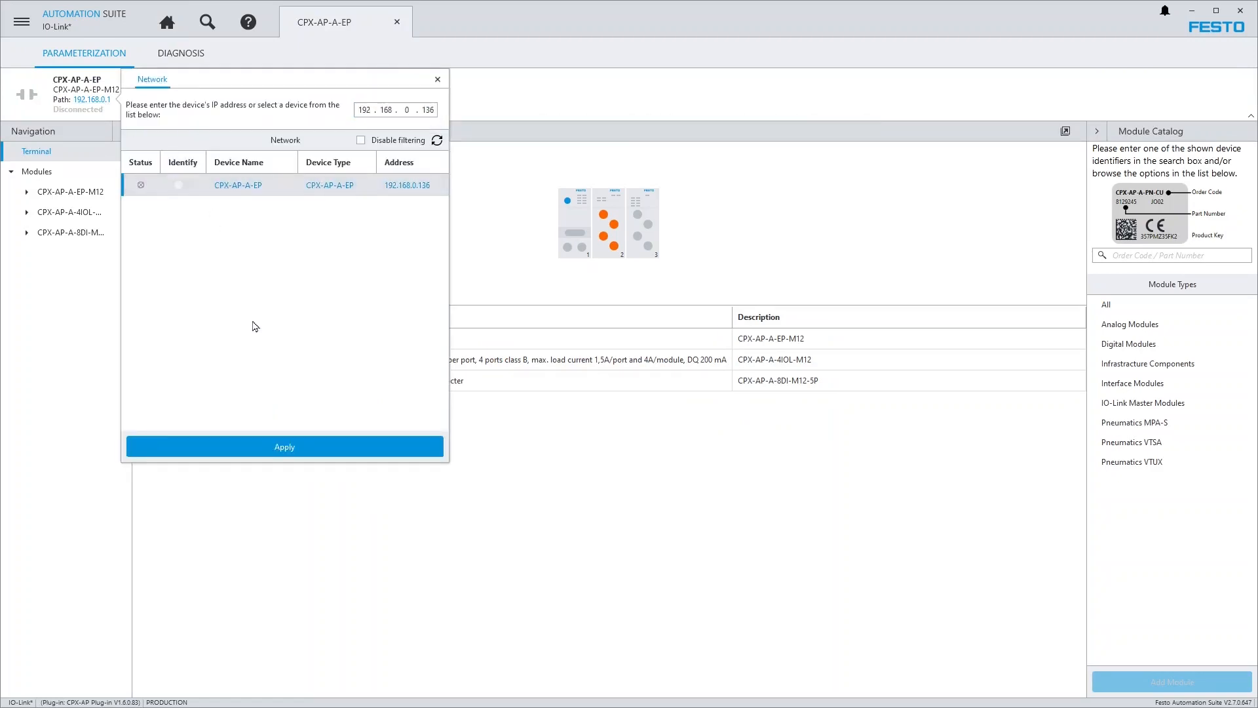
{"action": "left_click", "coordinate": [284, 445]}
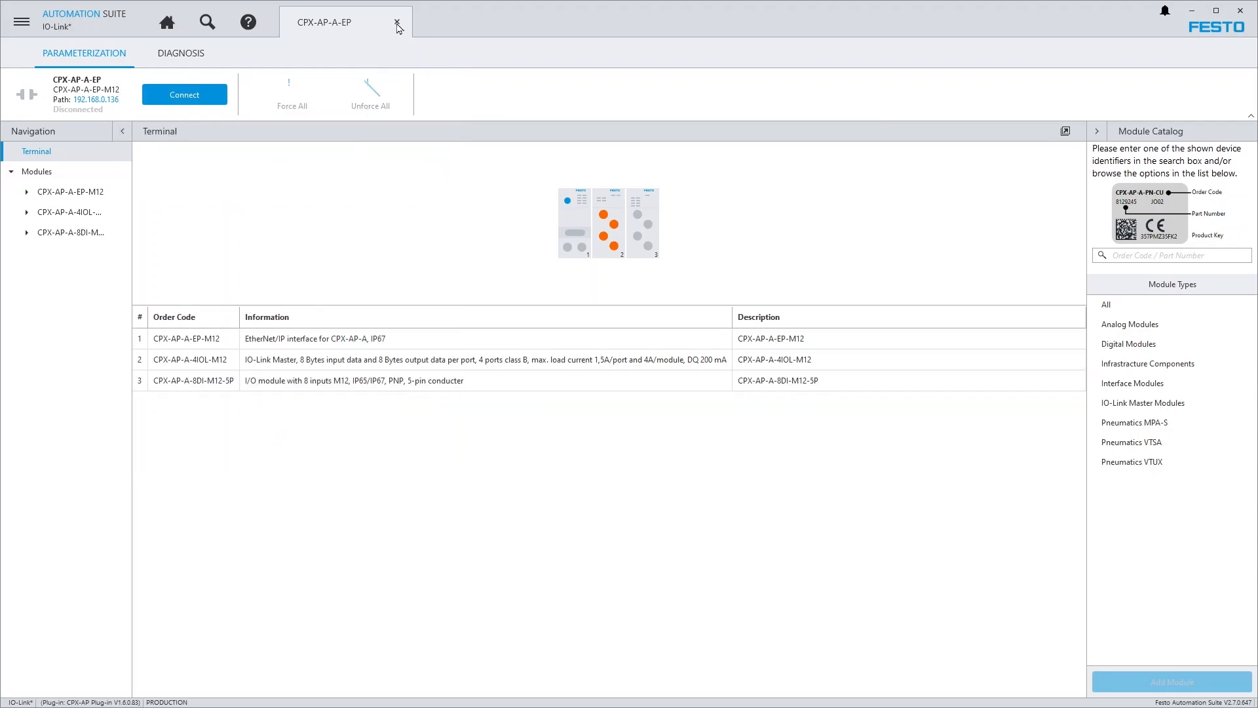
{"action": "left_click", "coordinate": [398, 22]}
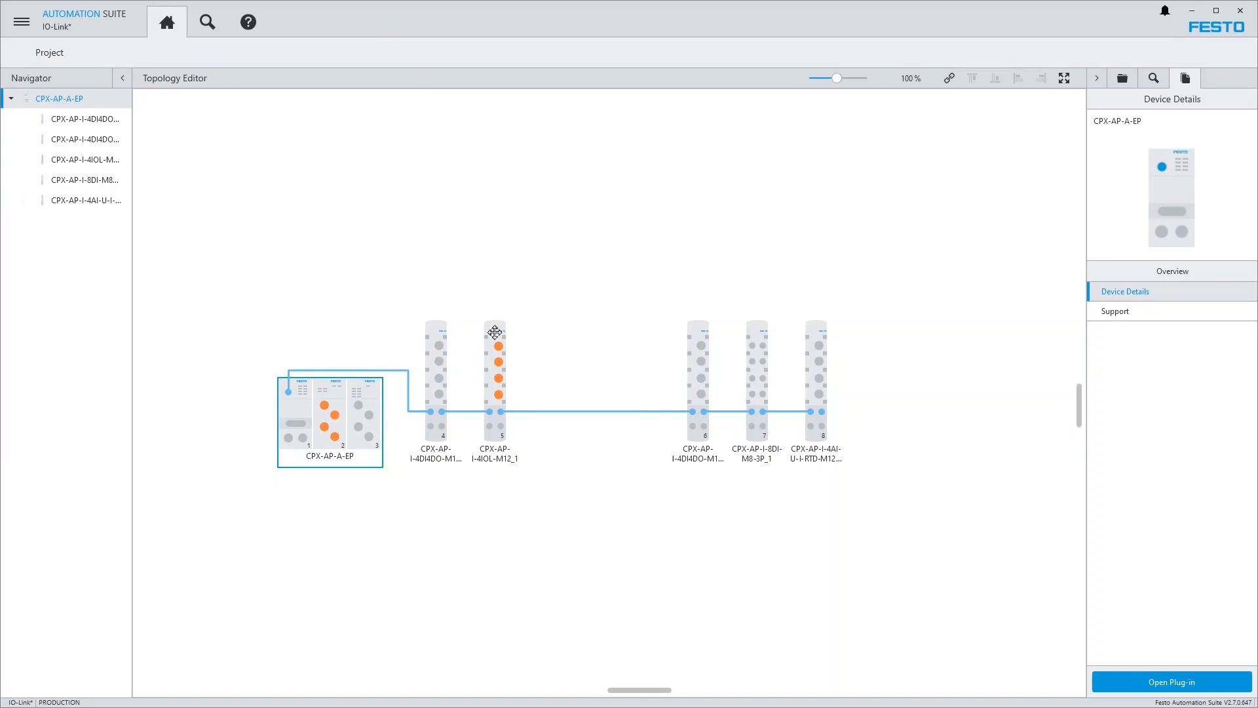
- Scan the CPX-AP-I-4IOL-M12_1 master and add the found SDAT-MHS-M160-SV to the topology
{"action": "right_click", "coordinate": [494, 378]}
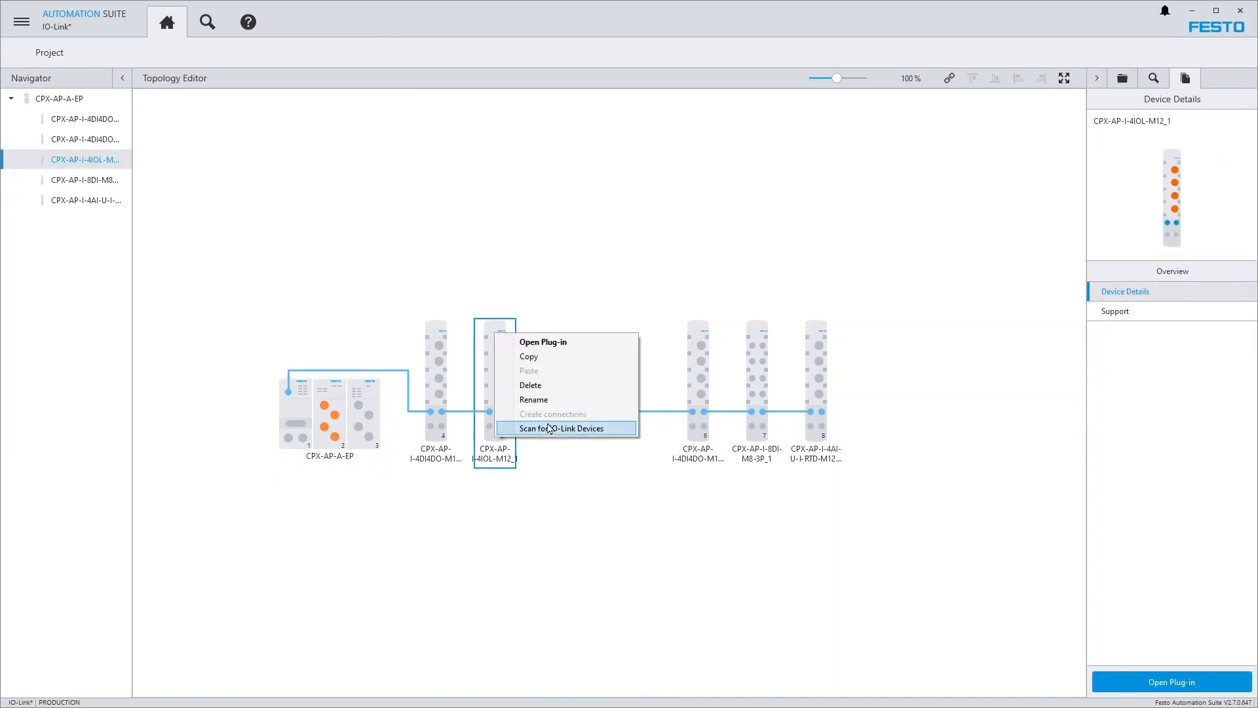
{"action": "left_click", "coordinate": [561, 427]}
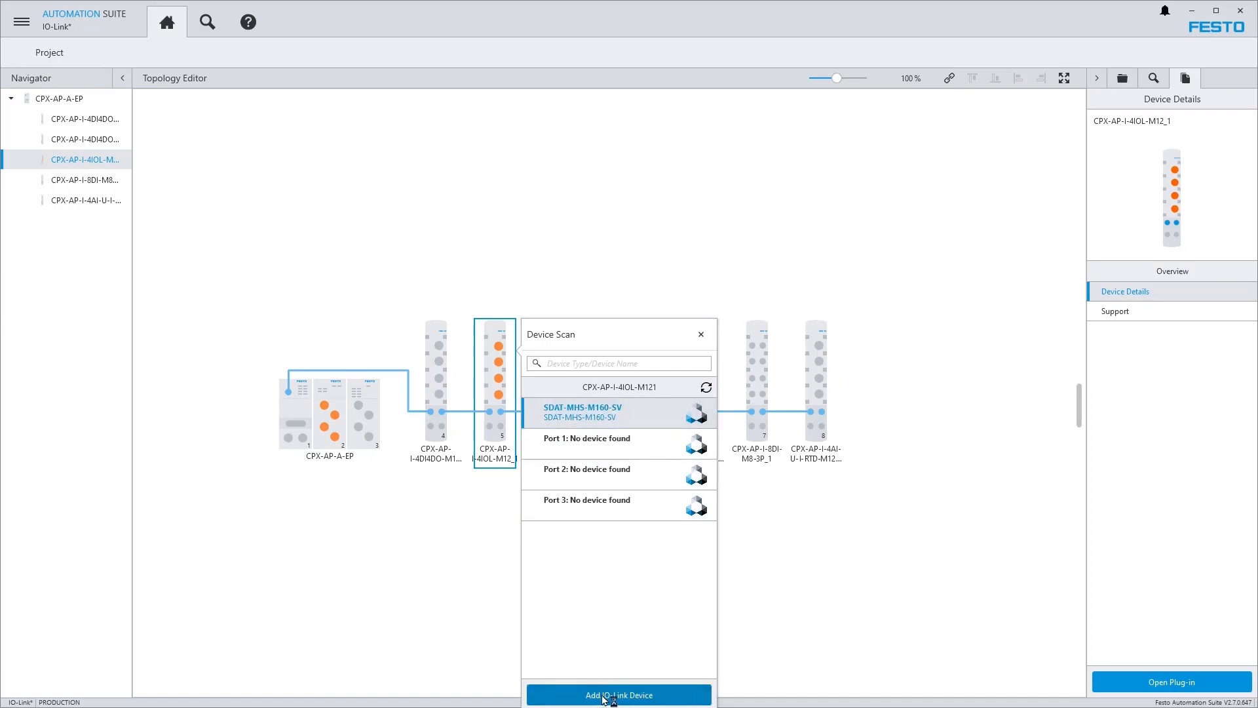
{"action": "left_click", "coordinate": [617, 694]}
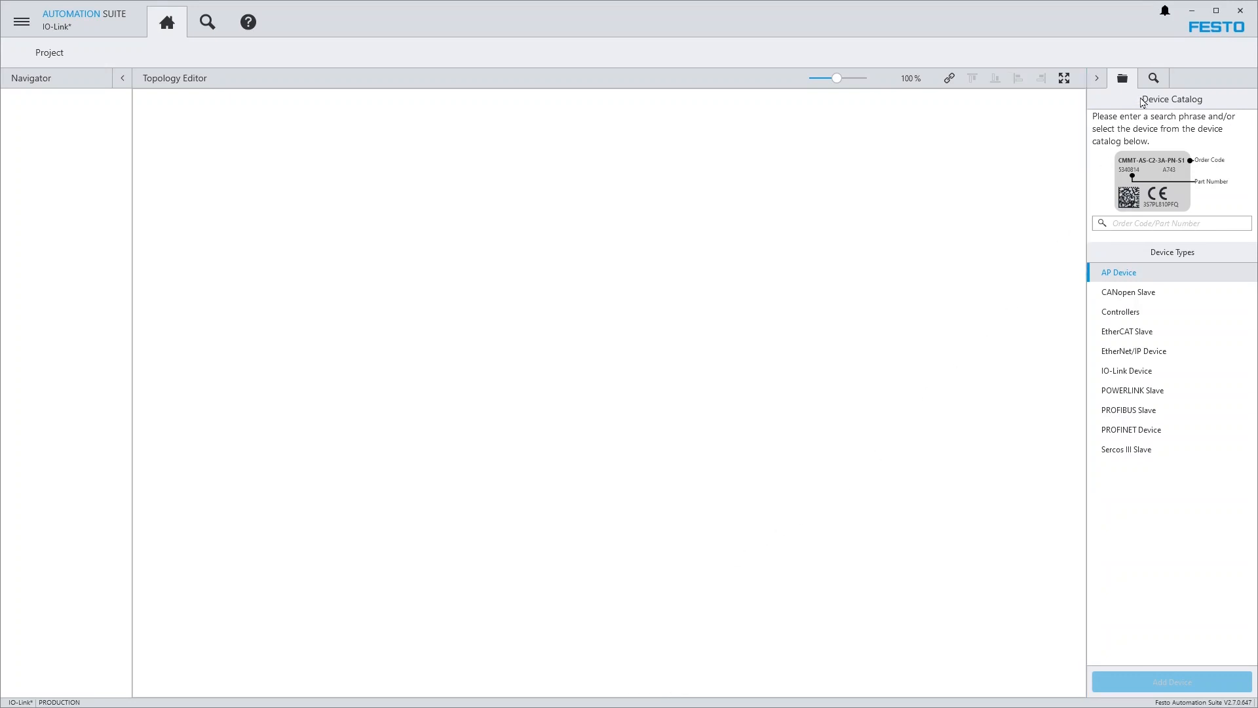
{"action": "left_click", "coordinate": [1153, 77]}
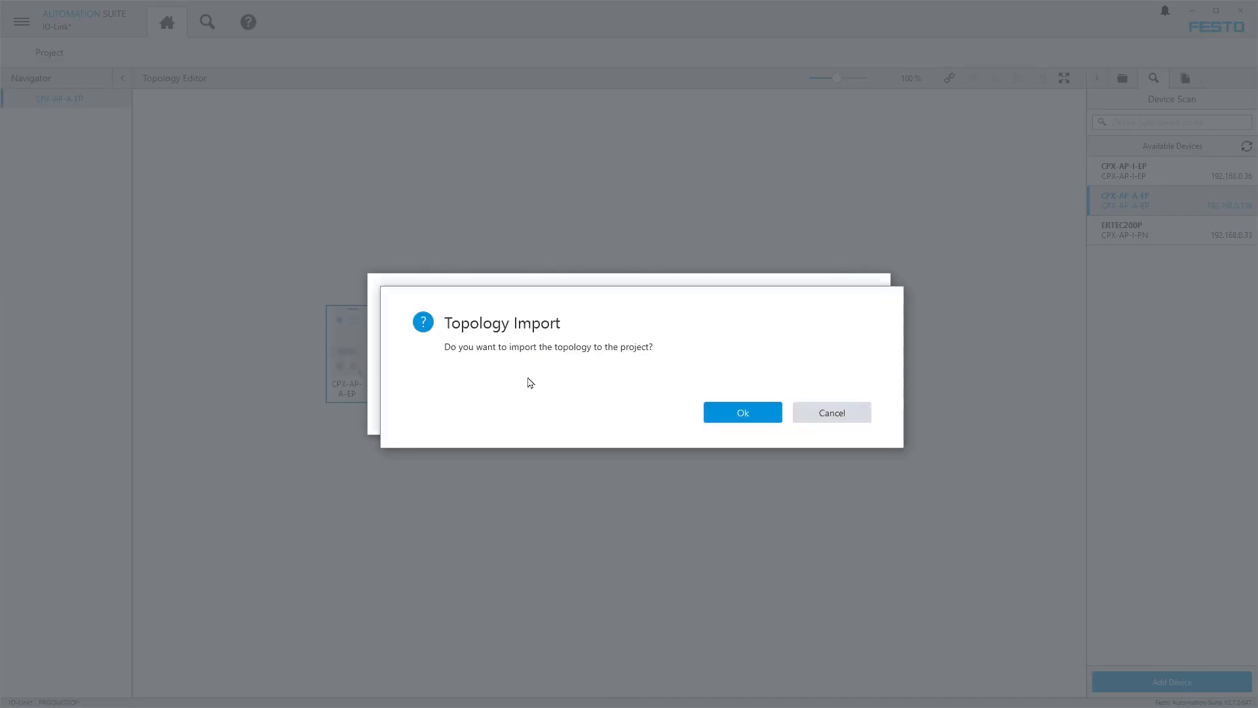
{"action": "left_click", "coordinate": [740, 411]}
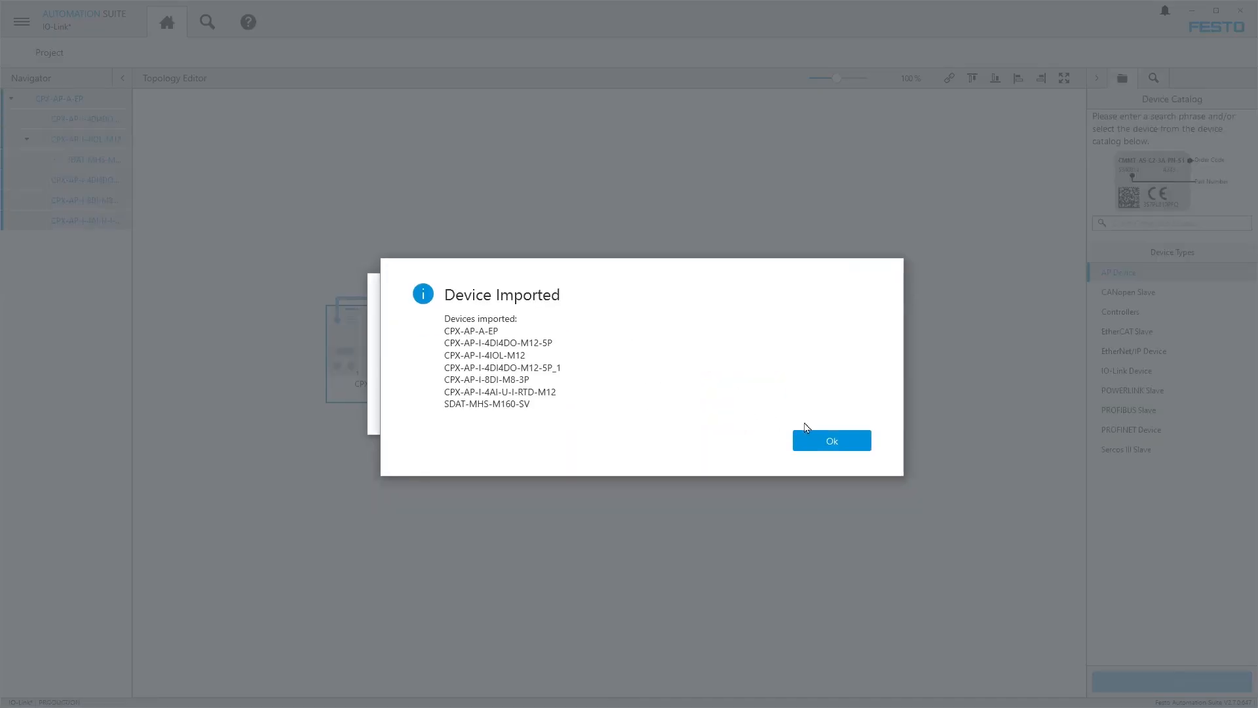
{"action": "left_click", "coordinate": [831, 440]}
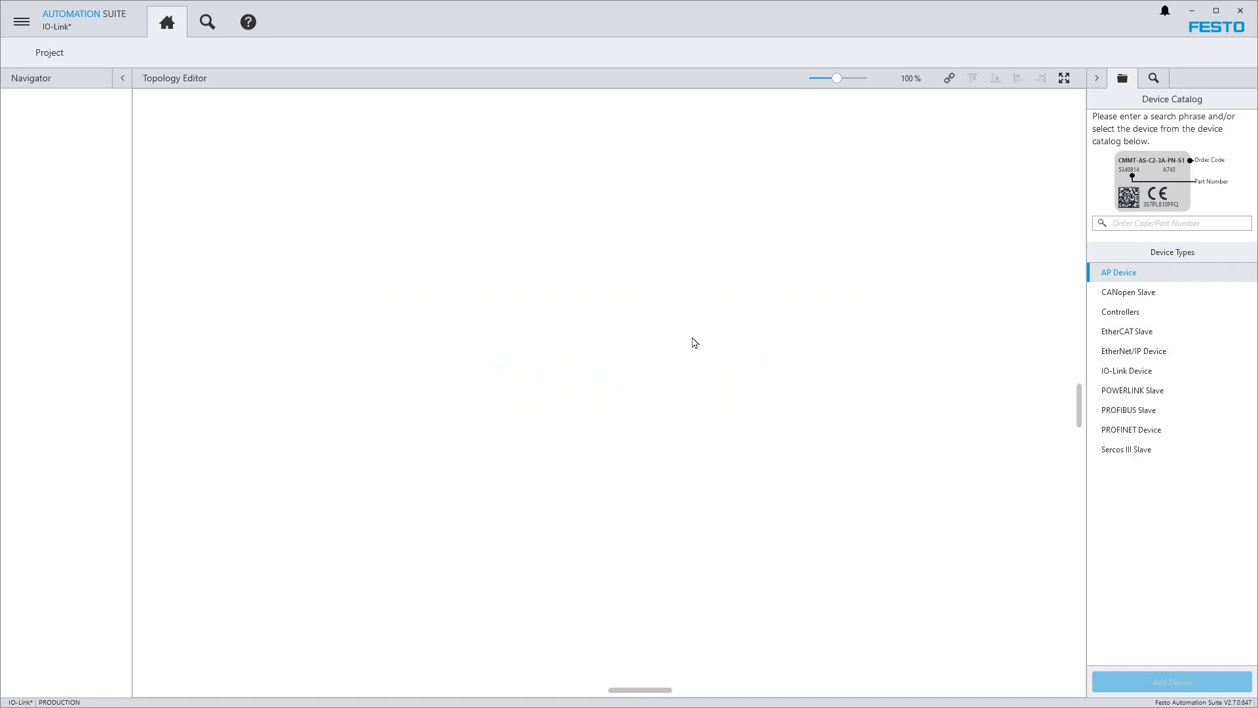
{"action": "left_click", "coordinate": [207, 22]}
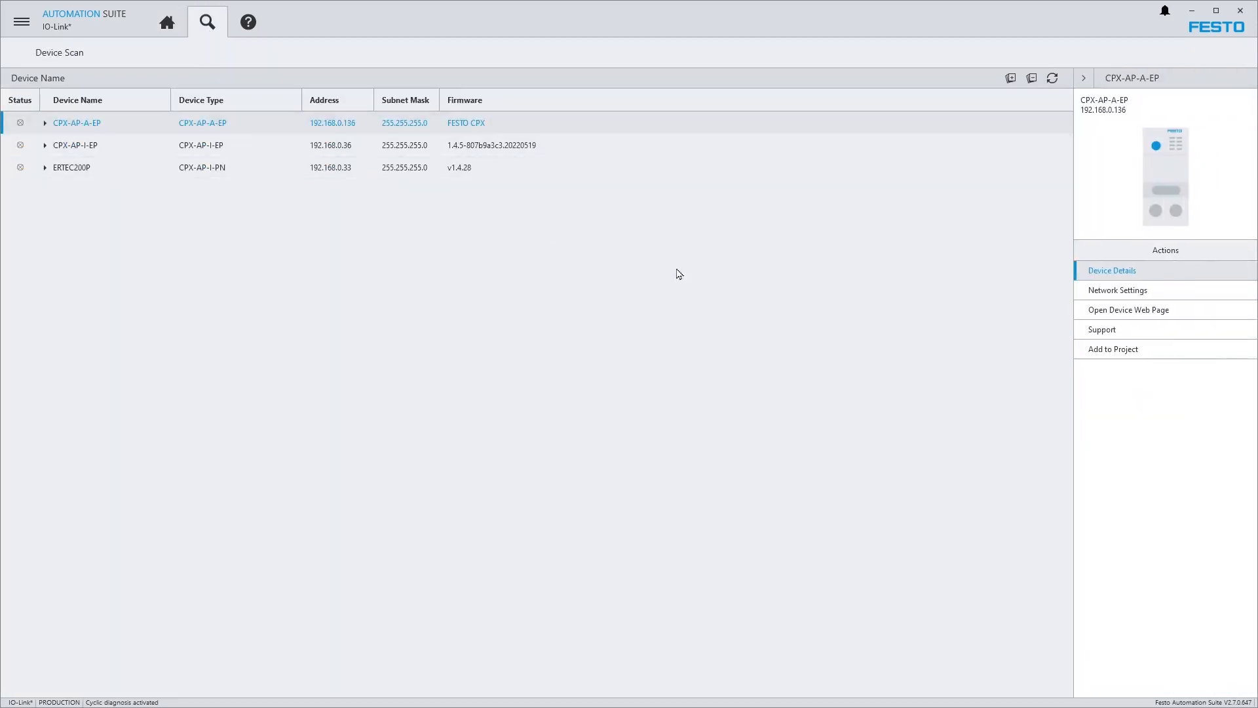
- Add the scanned CPX-AP-A-EP to the project, confirming the topology import and imported-device list
{"action": "left_click", "coordinate": [1113, 349]}
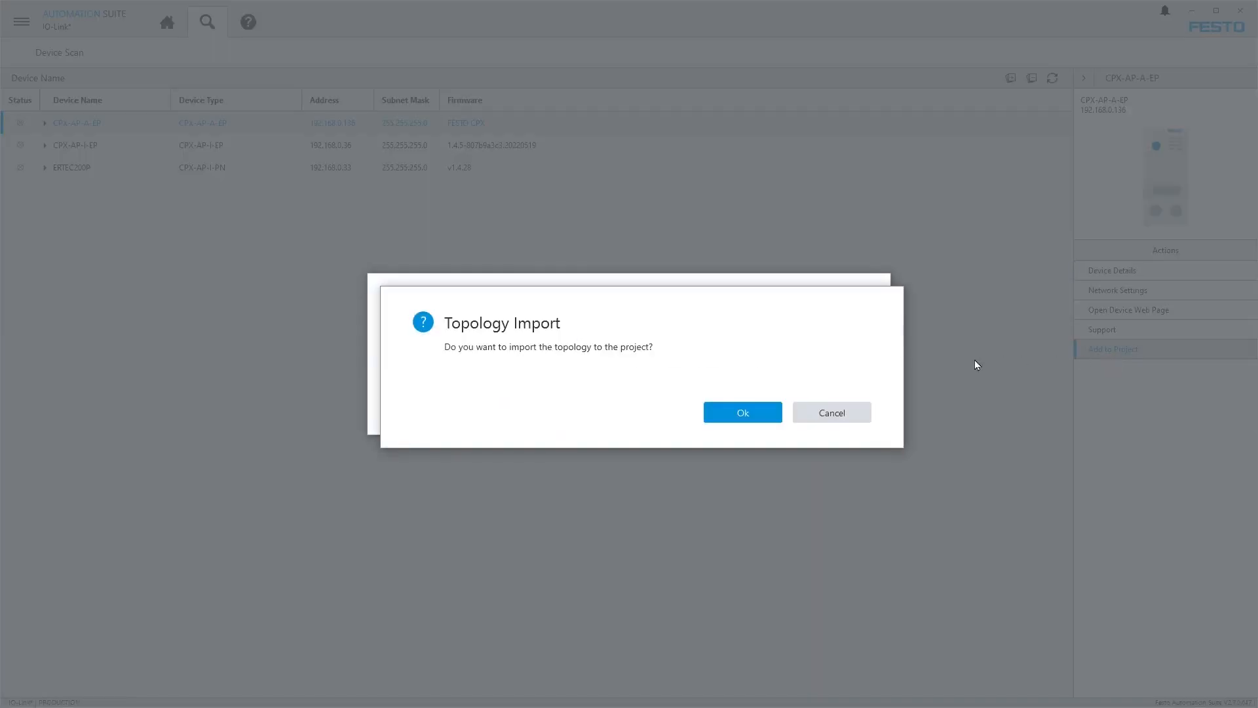
{"action": "left_click", "coordinate": [741, 412]}
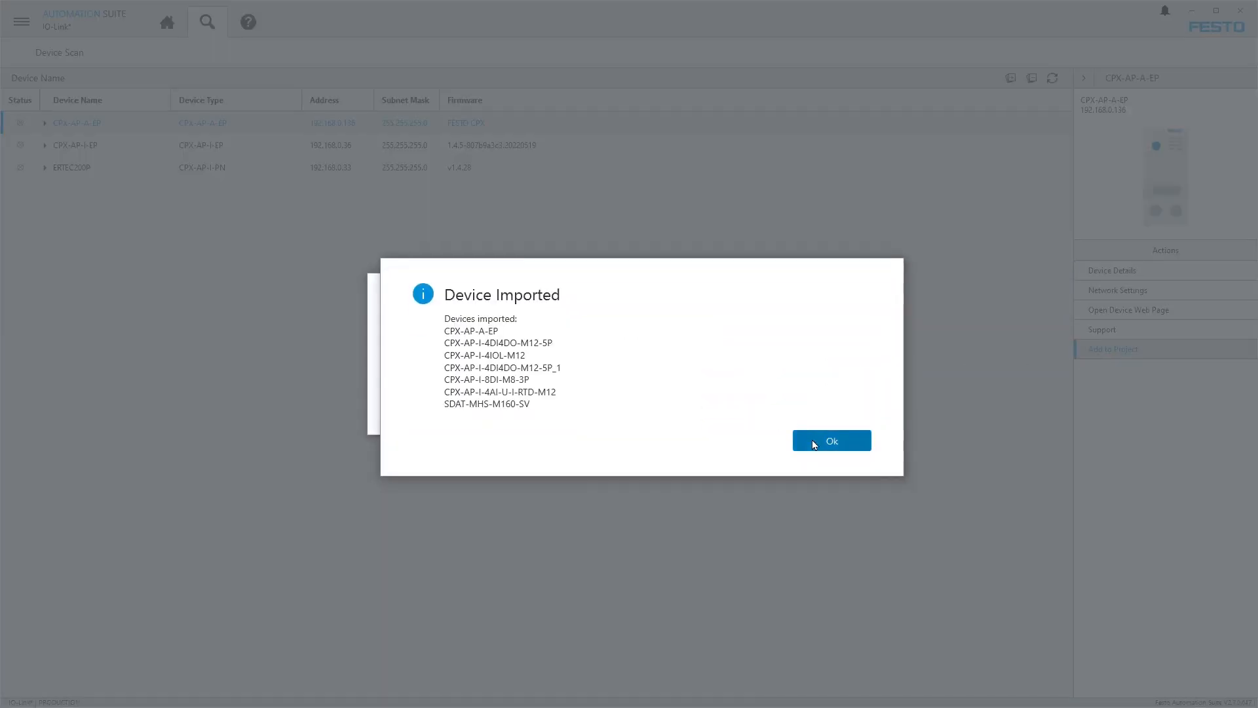
{"action": "left_click", "coordinate": [831, 440]}
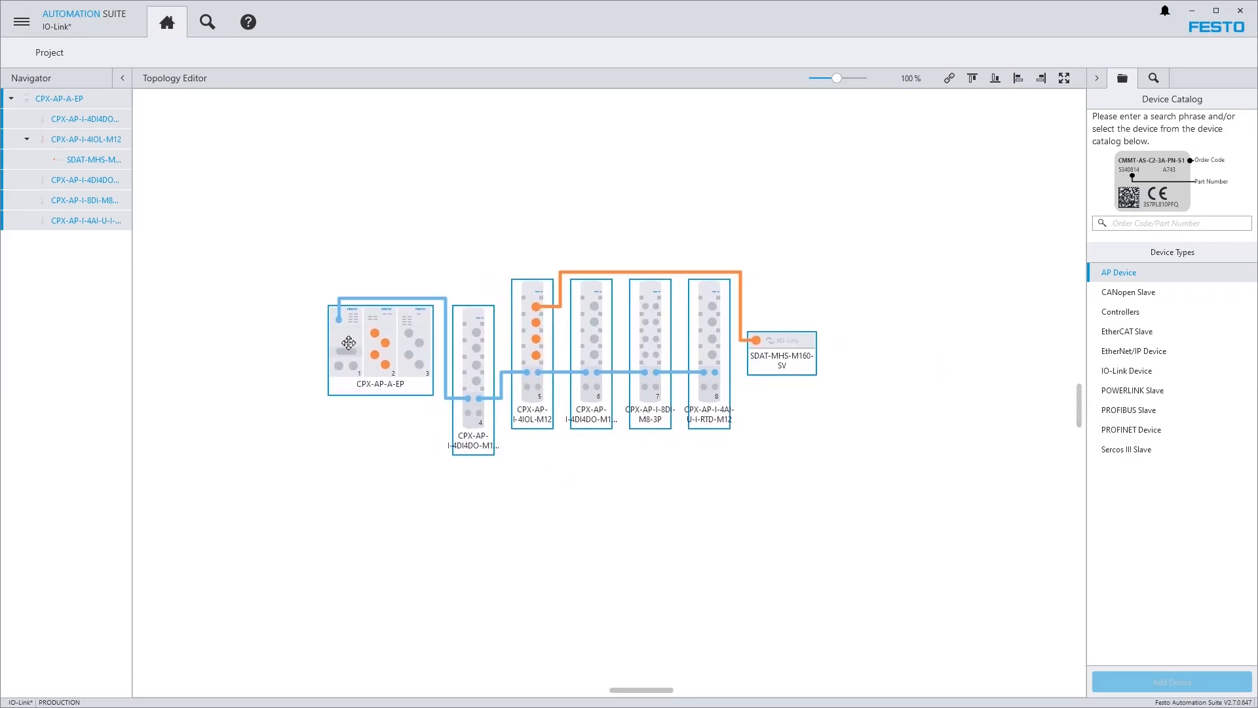
{"action": "left_click", "coordinate": [781, 353]}
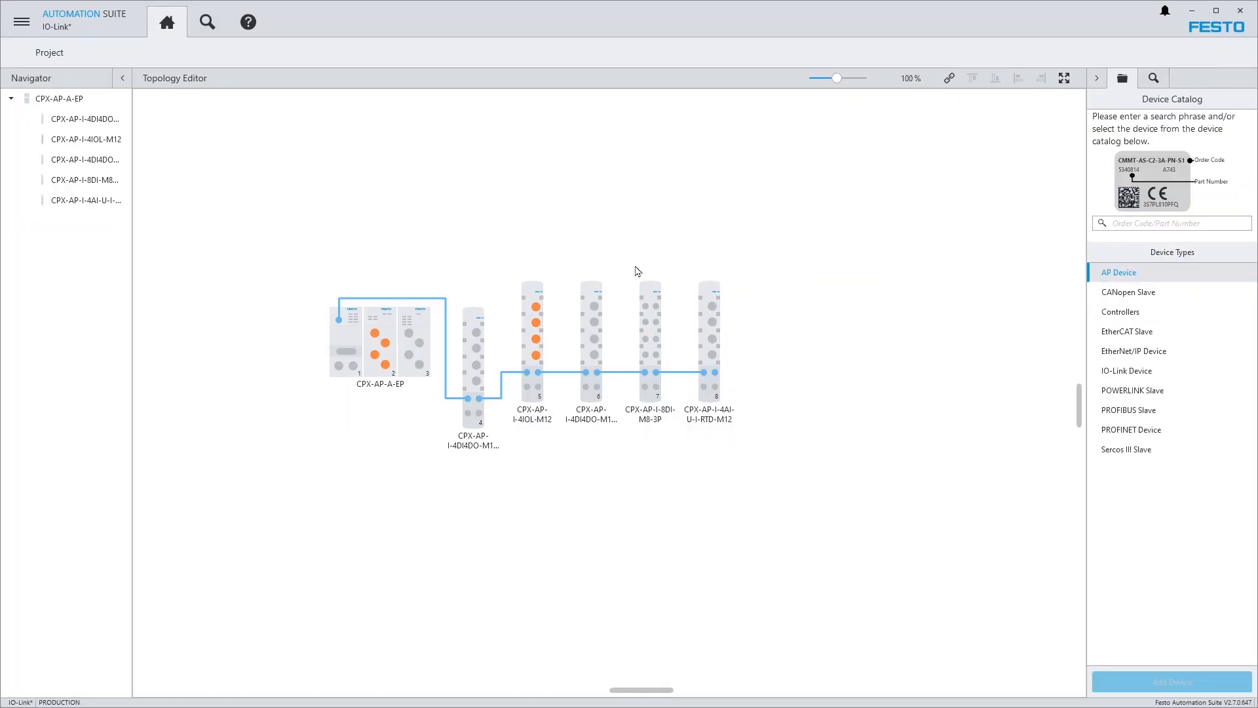
- In Device Scan, expand CPX-AP-A-EP and its CPX-AP-I-4IOL-M12 master to show the SDAT-MHS-M160-SV
{"action": "left_click", "coordinate": [207, 21]}
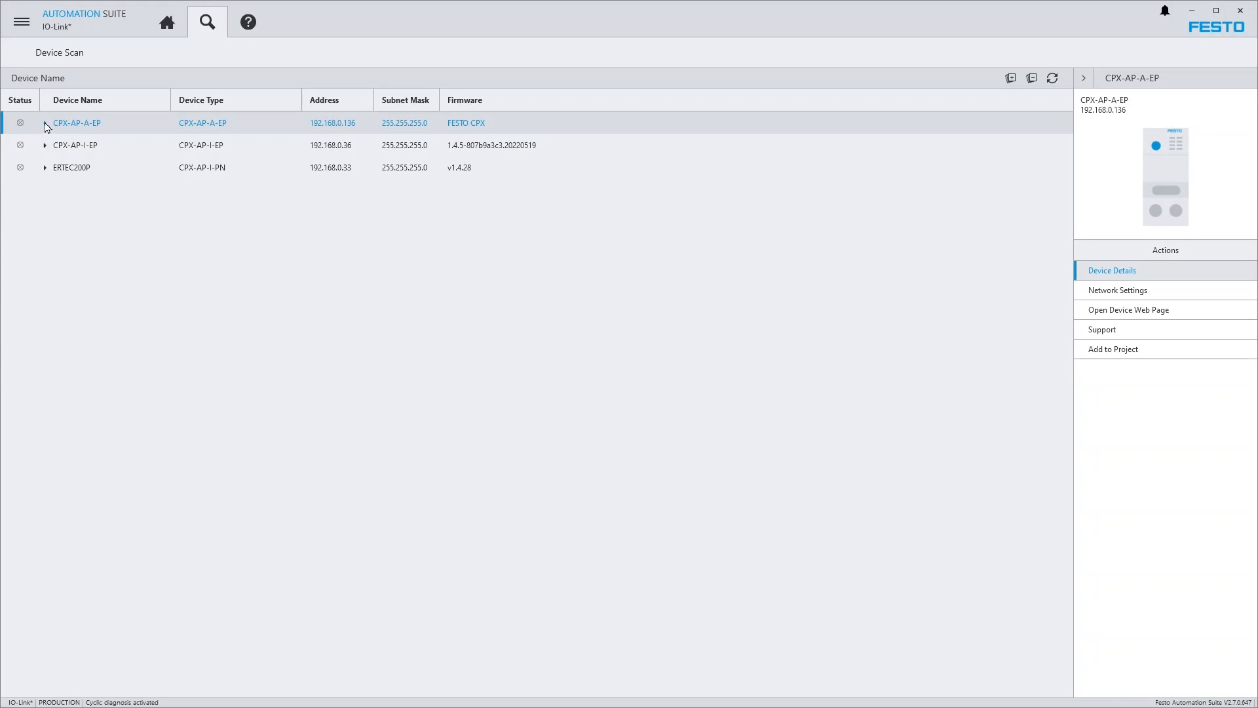
{"action": "left_click", "coordinate": [46, 123]}
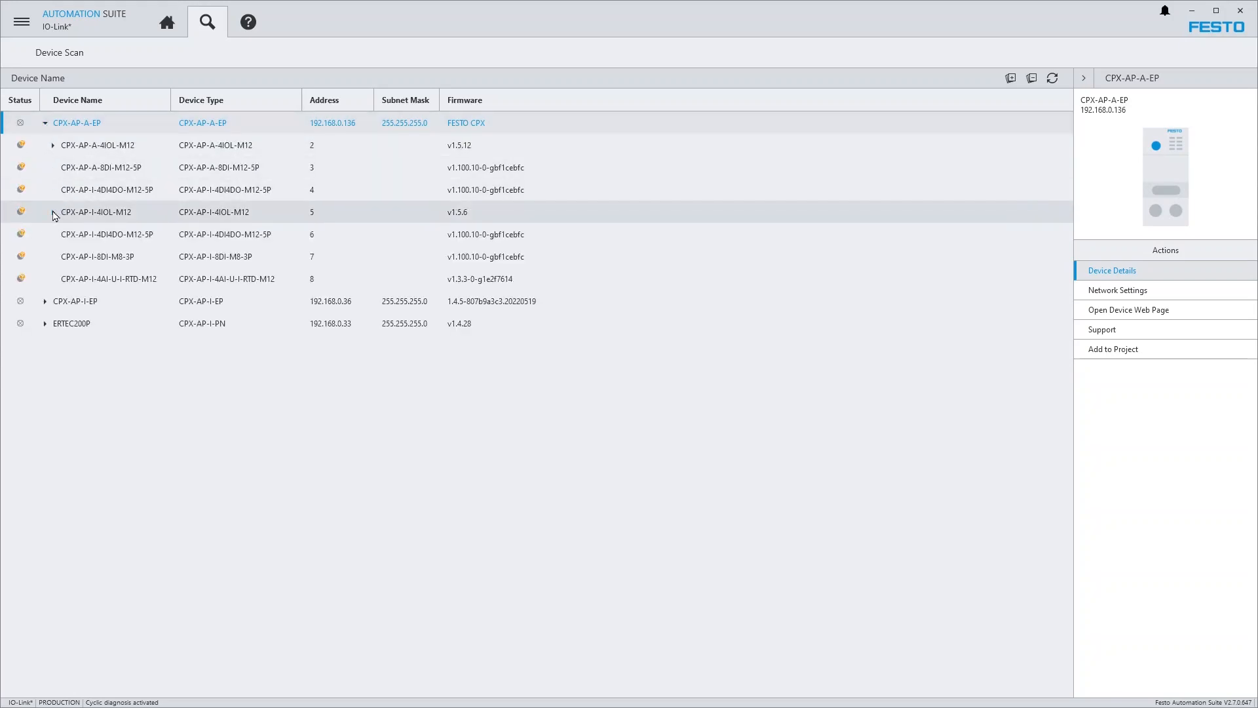
{"action": "left_click", "coordinate": [53, 212]}
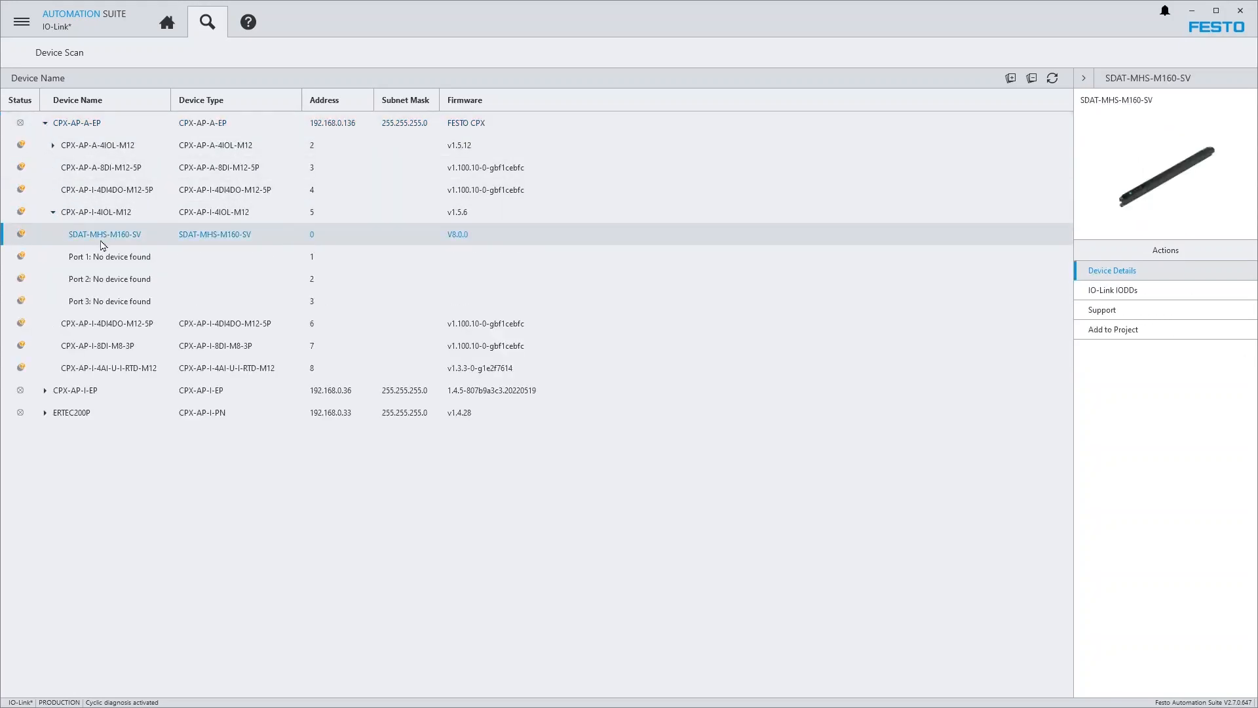